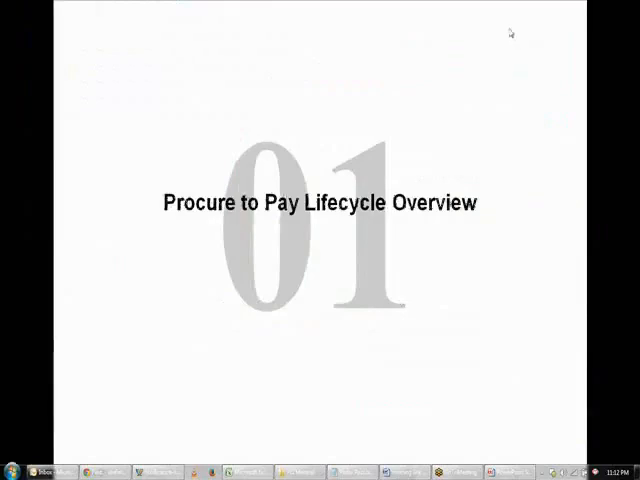
mouse_move(433, 173)
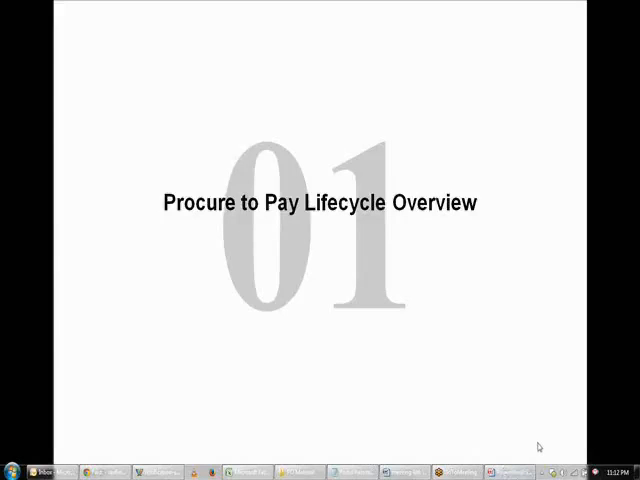
mouse_move(569, 58)
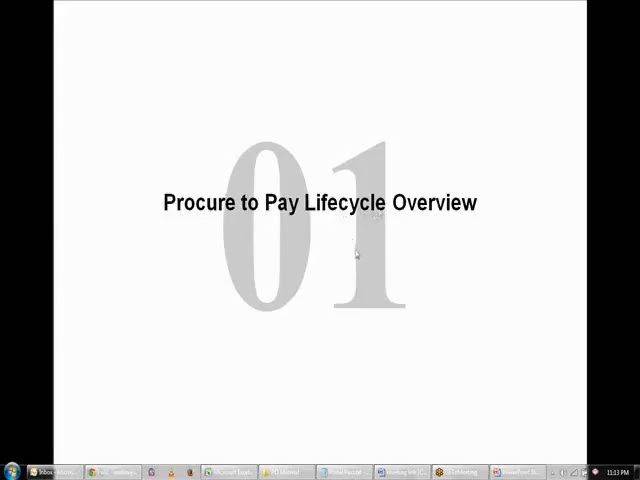
mouse_move(530, 275)
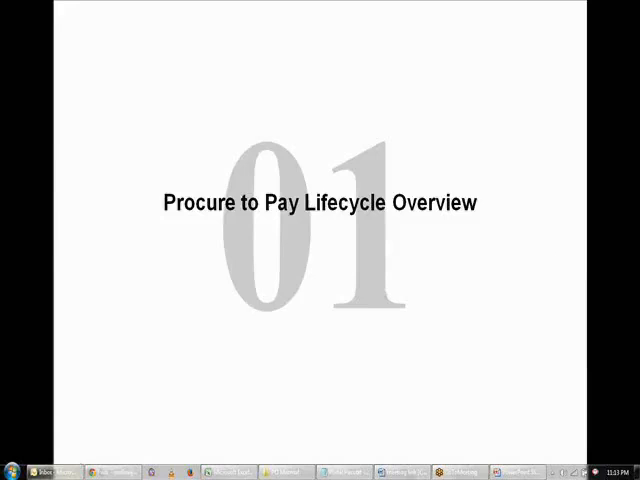
Bring up the course content PDF in Adobe Reader at its ERP introduction page.
click(9, 470)
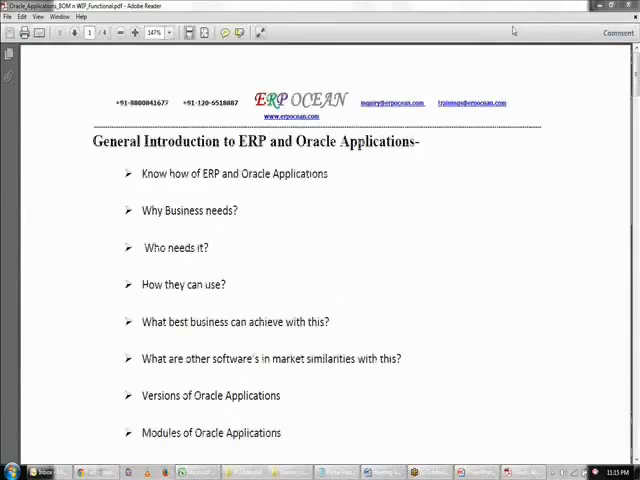
mouse_move(378, 248)
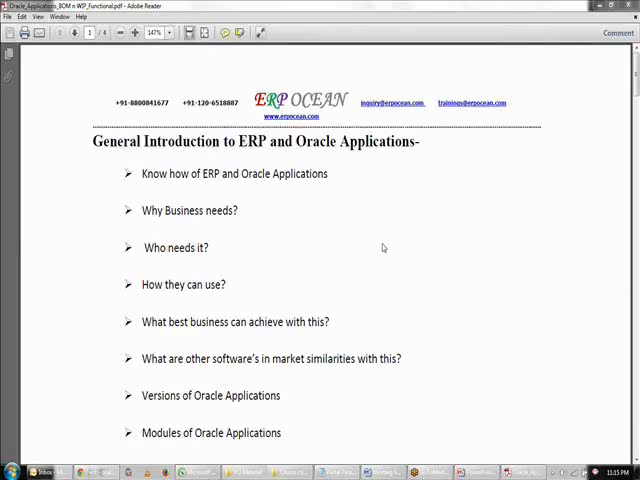
mouse_move(376, 250)
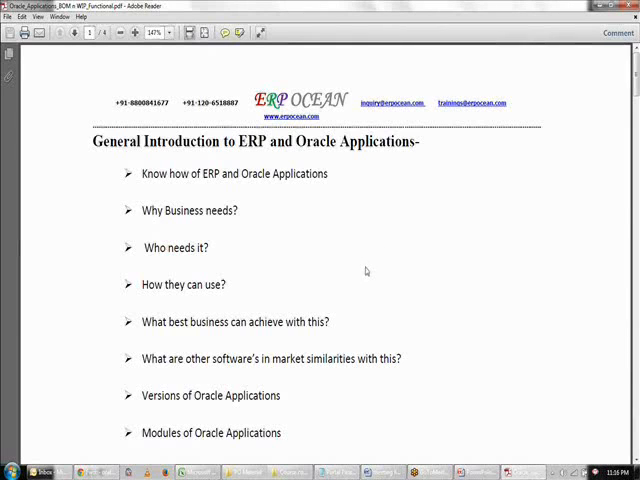
Scroll the PDF to page 2's organization setup, Bill of Material and BOM setup topics.
scroll(down, 3)
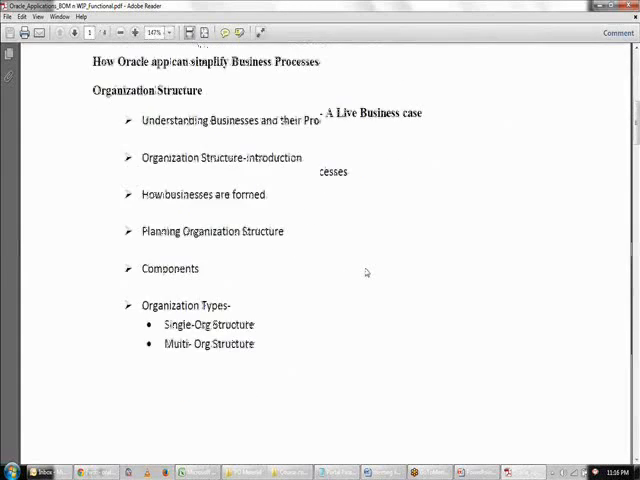
scroll(down, 3)
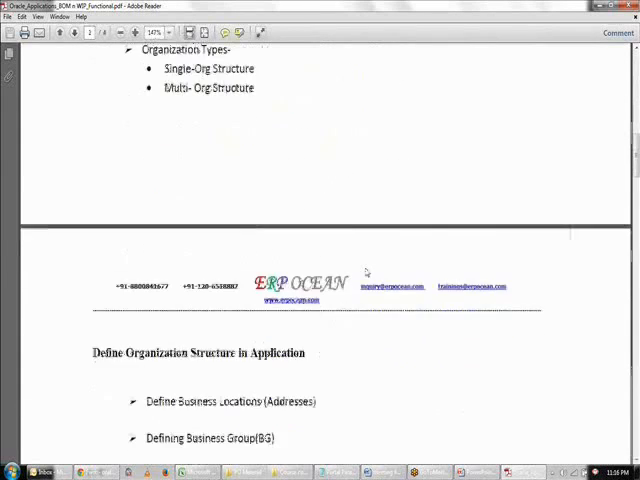
scroll(down, 3)
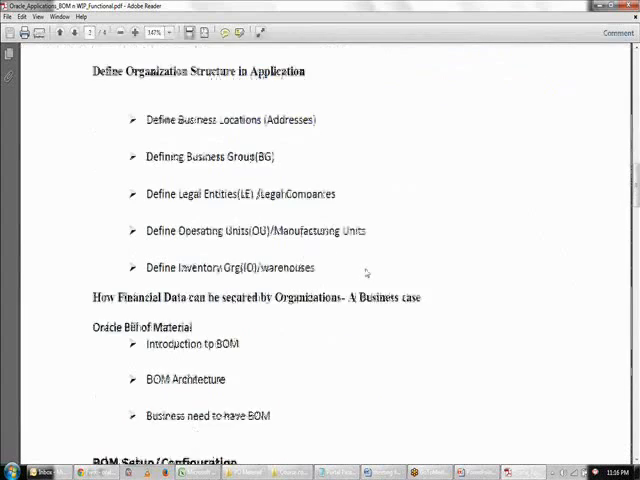
scroll(down, 3)
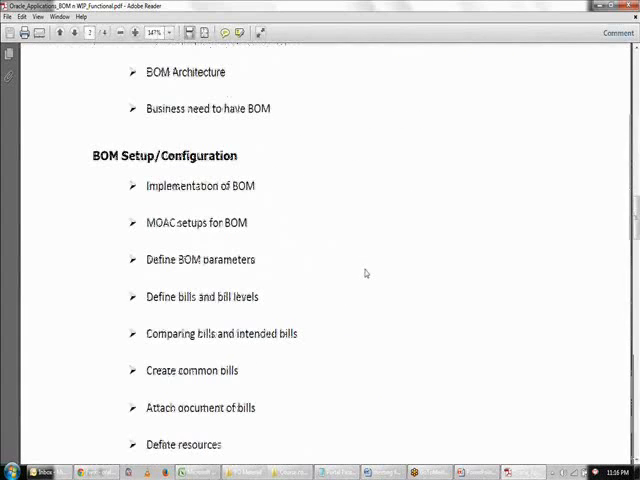